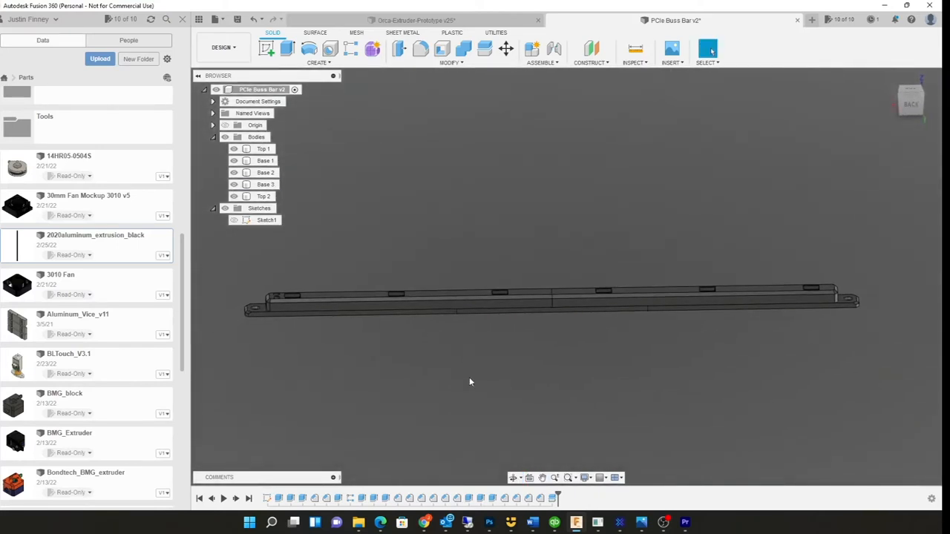
Highlight the Top 1, Base 3 and Top 2 bodies of the bus bar in the Browser.
click(265, 184)
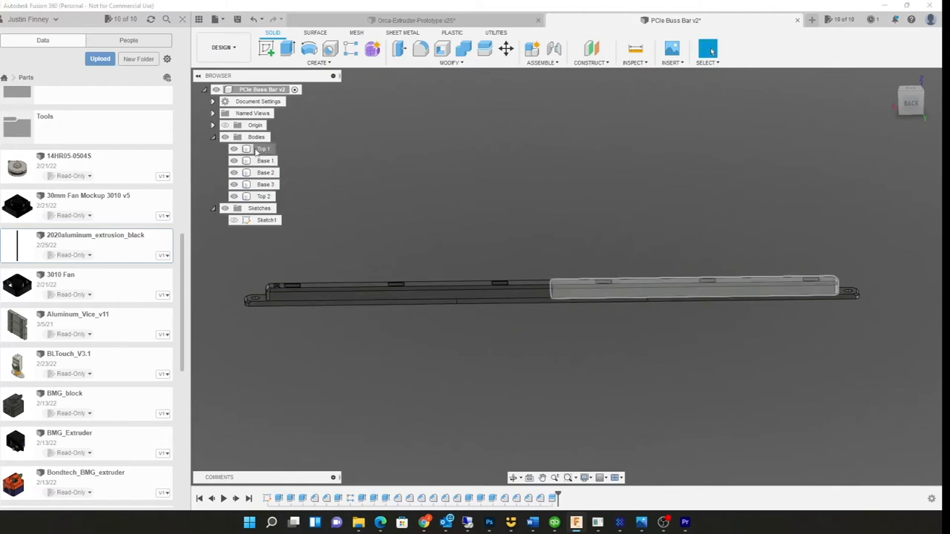
click(264, 184)
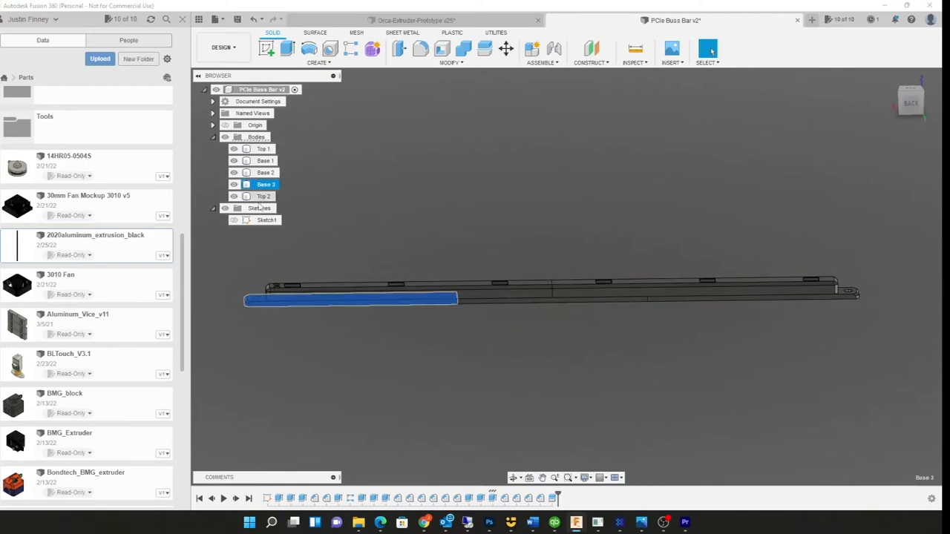
click(264, 196)
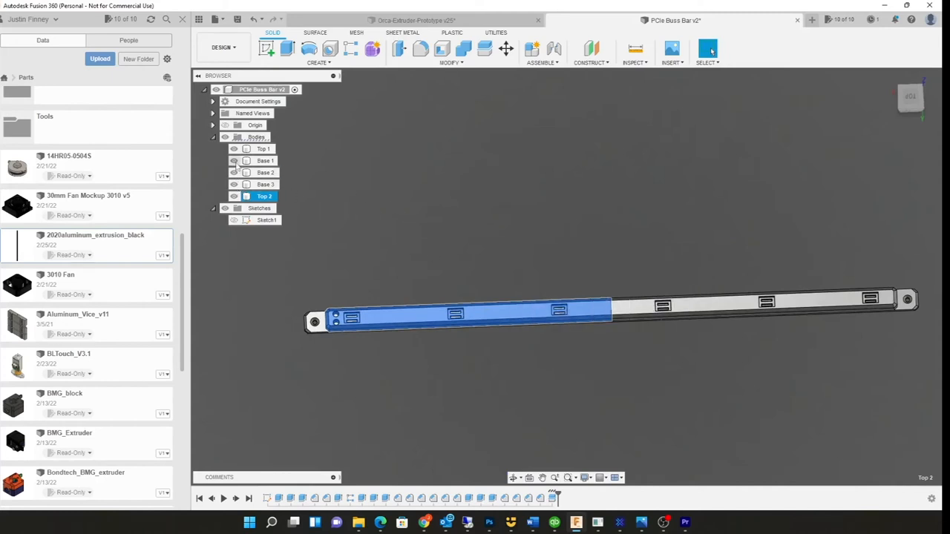
click(265, 172)
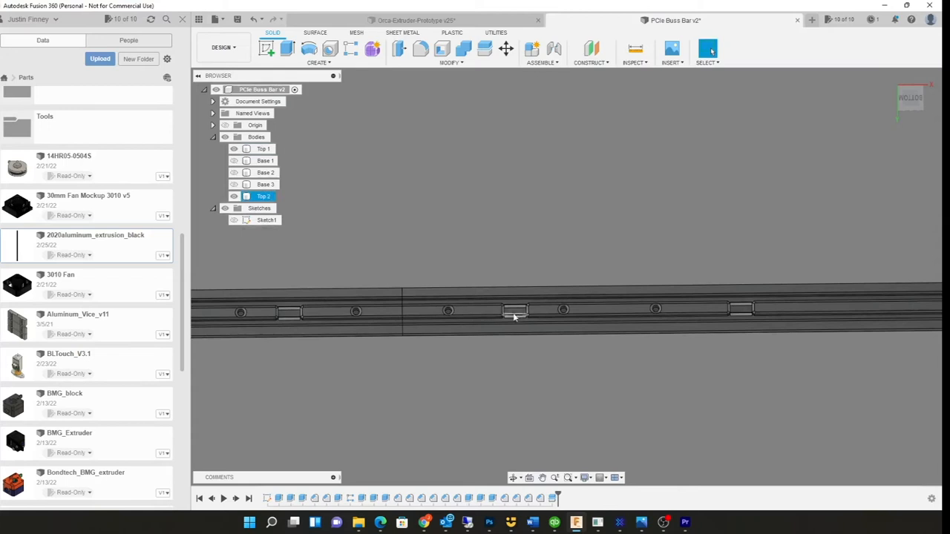
mouse_move(513, 309)
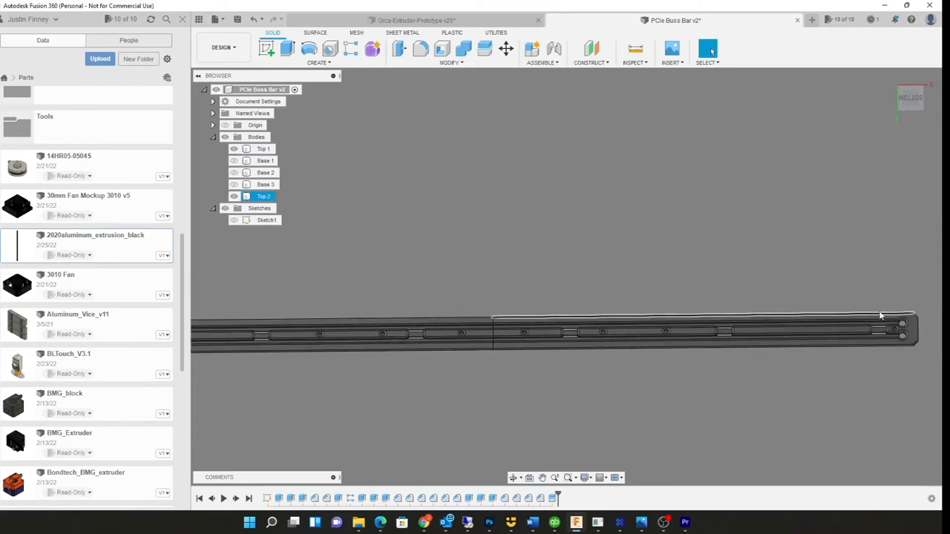
click(265, 148)
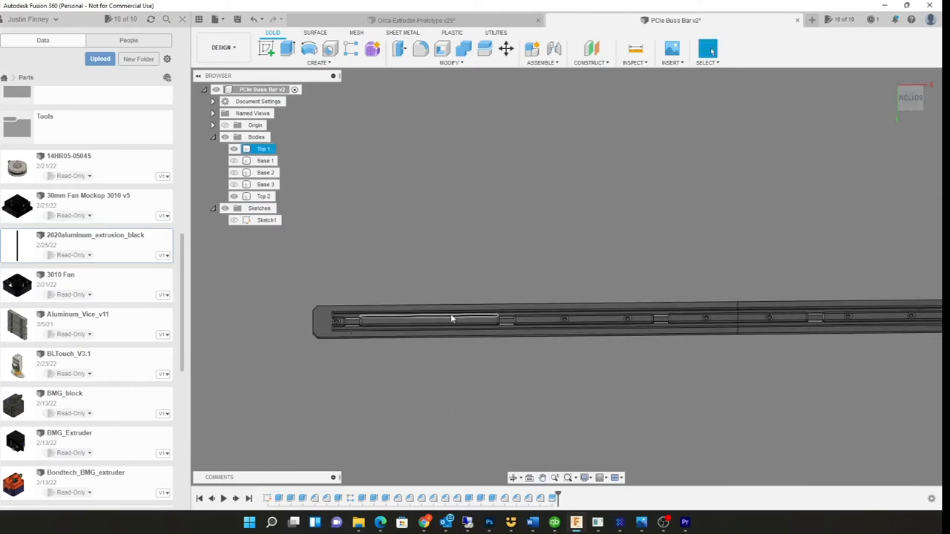
click(264, 196)
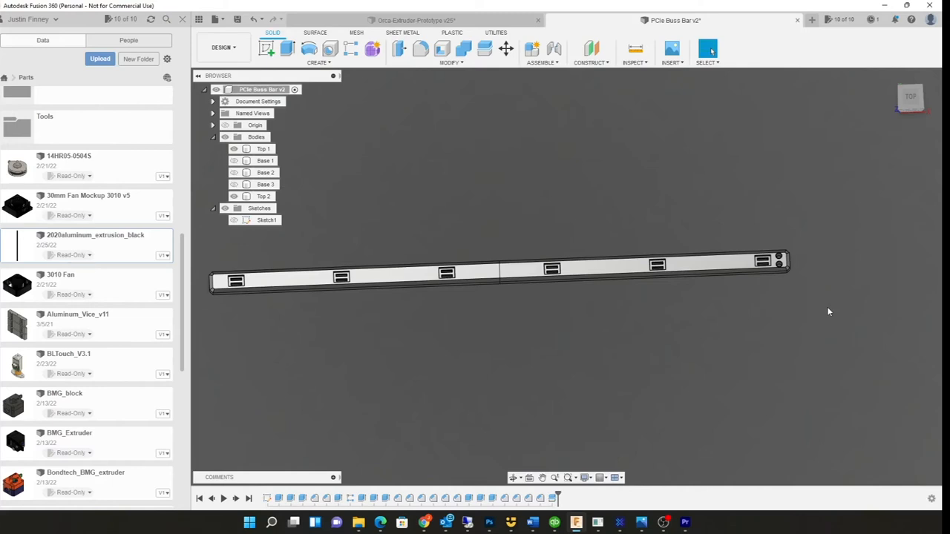
Select the Top 2 body before zooming into the right-end wire channels.
click(264, 196)
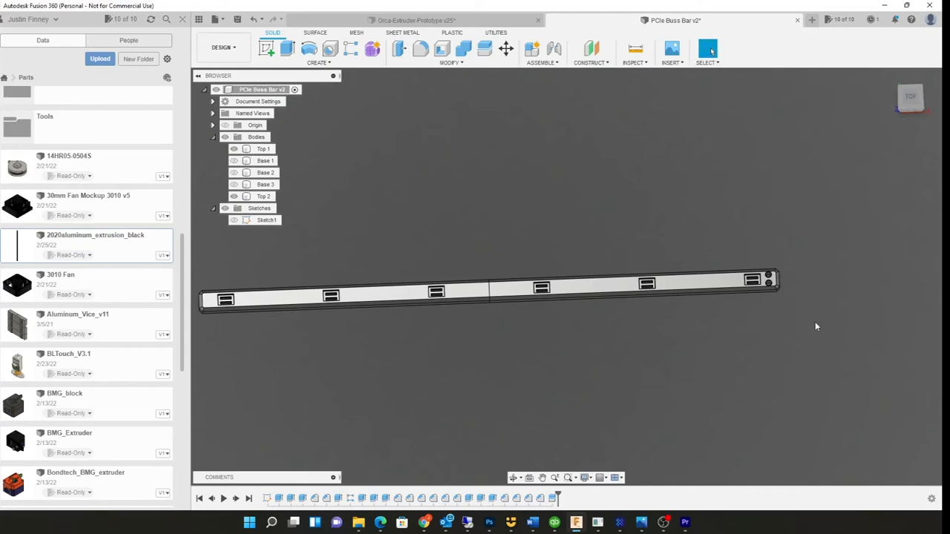
mouse_move(791, 300)
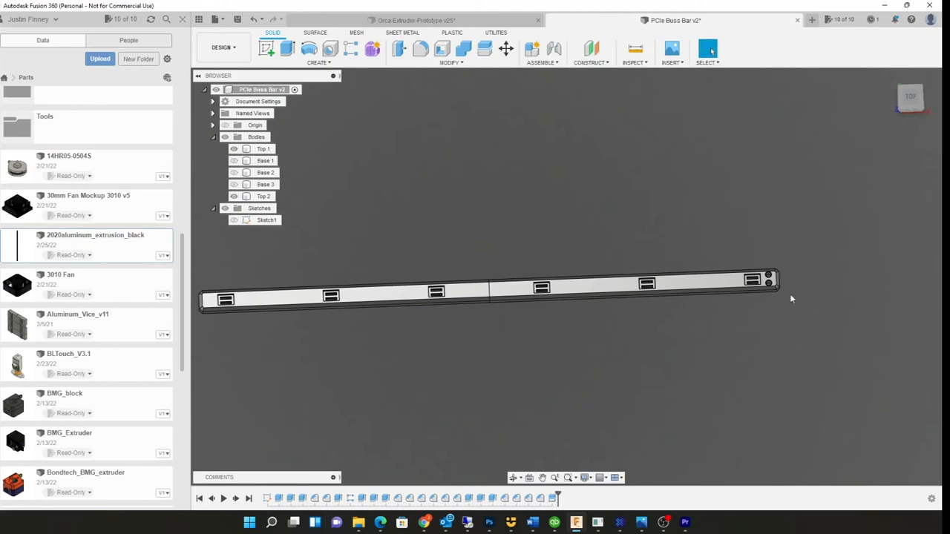
mouse_move(914, 219)
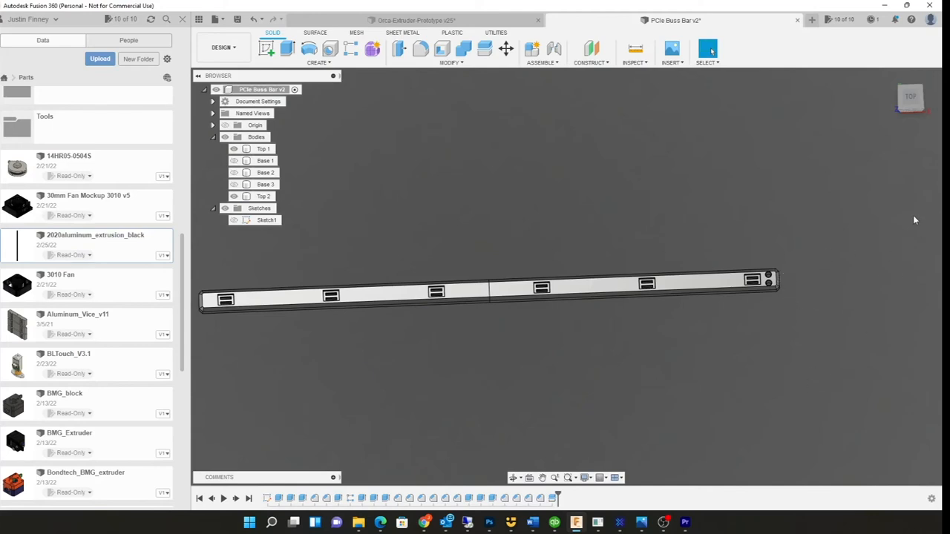
mouse_move(835, 254)
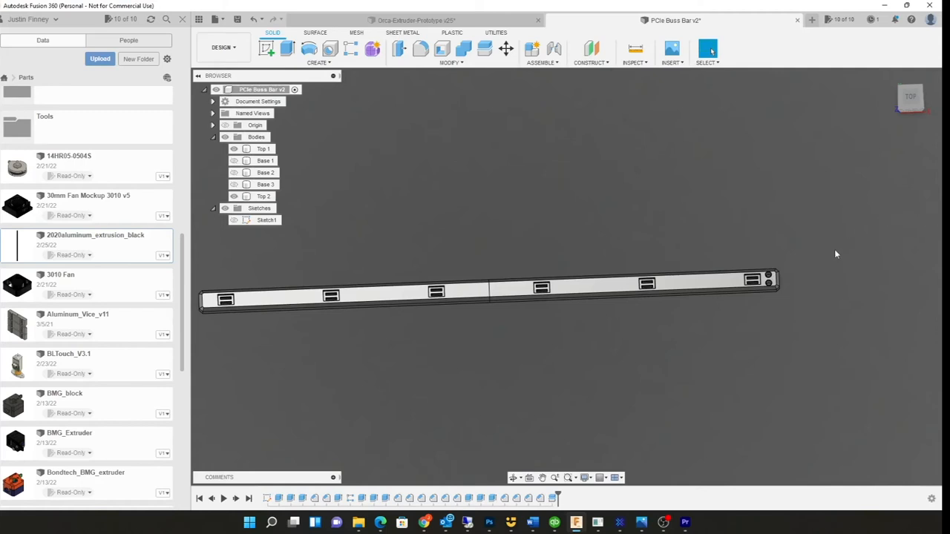
mouse_move(764, 370)
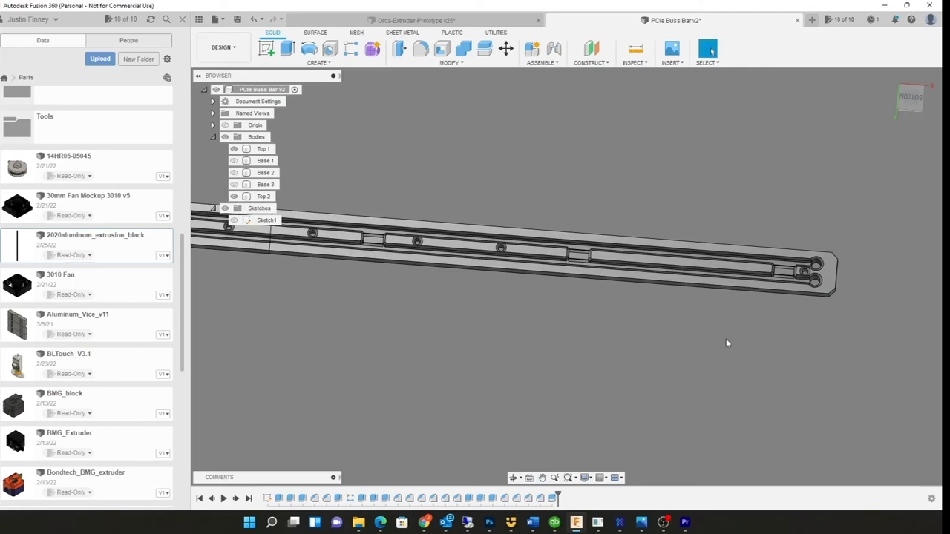
mouse_move(766, 319)
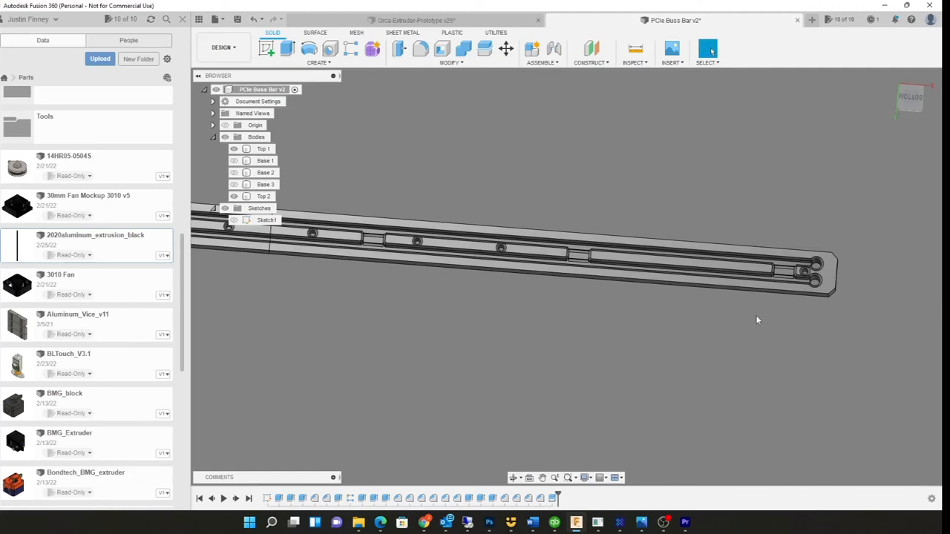
Select the Top 2 body again while returning the whole bar to view.
click(264, 196)
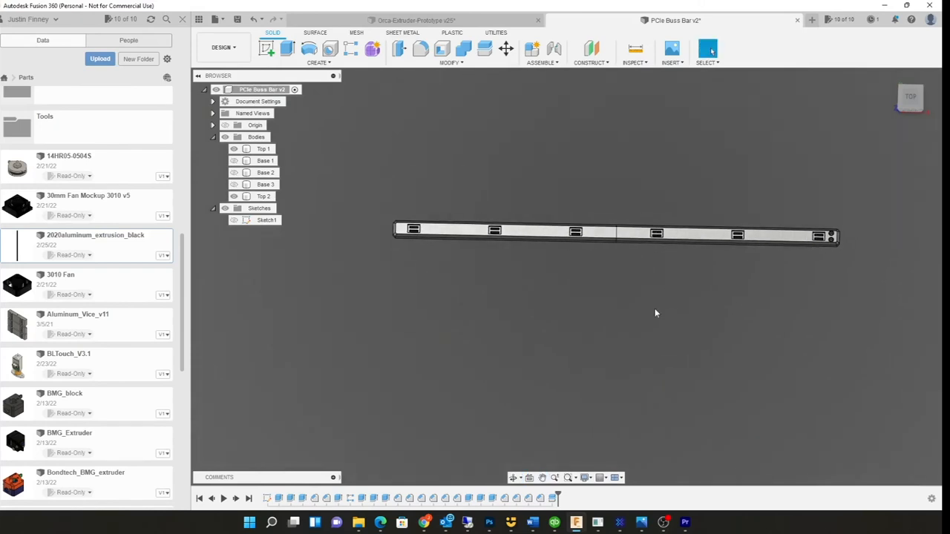
Orbit to the bar's underside with mounting holes, glance at the extruder prototype tab and return.
click(264, 184)
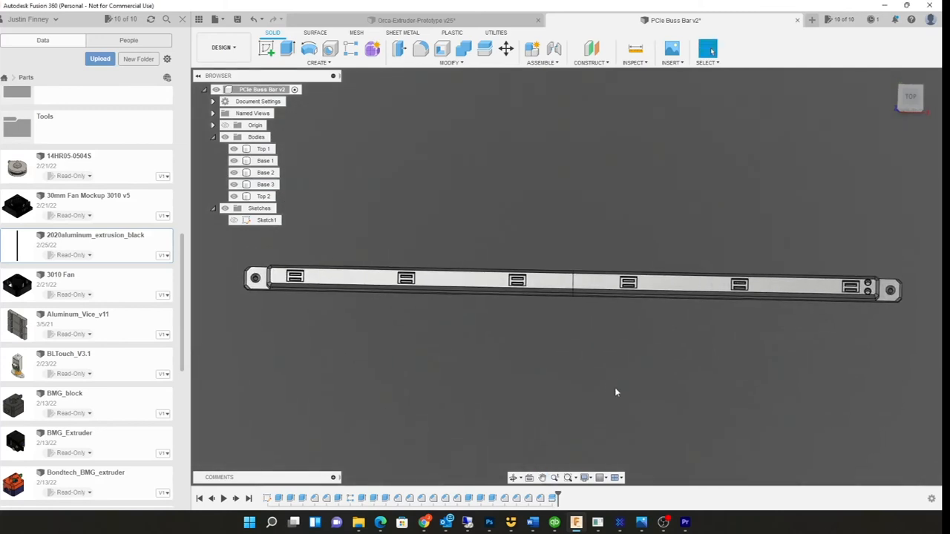
mouse_move(620, 386)
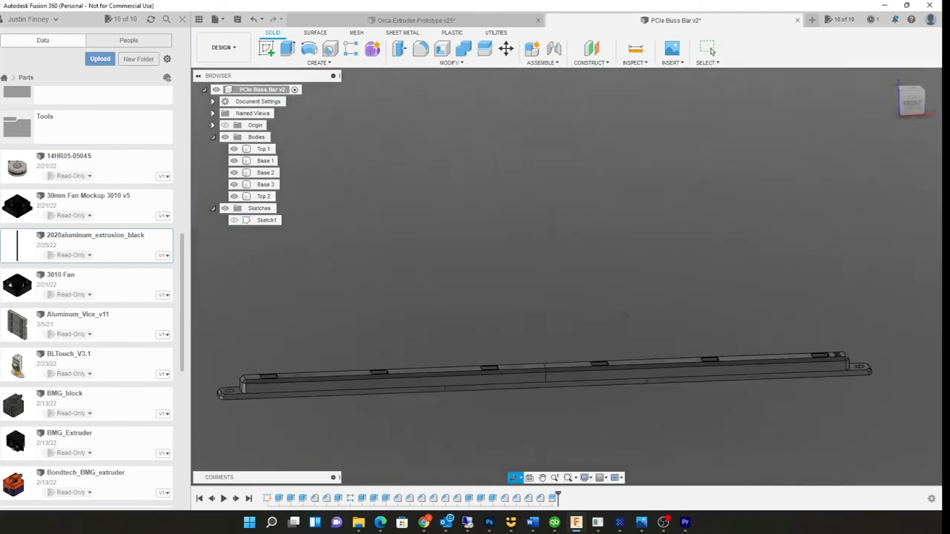
drag(546, 374, 650, 406)
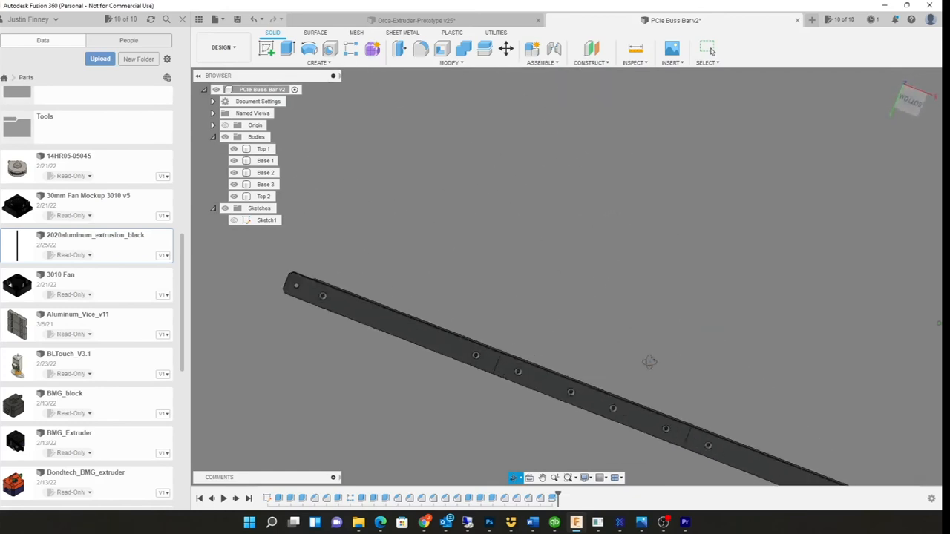
drag(649, 363, 647, 414)
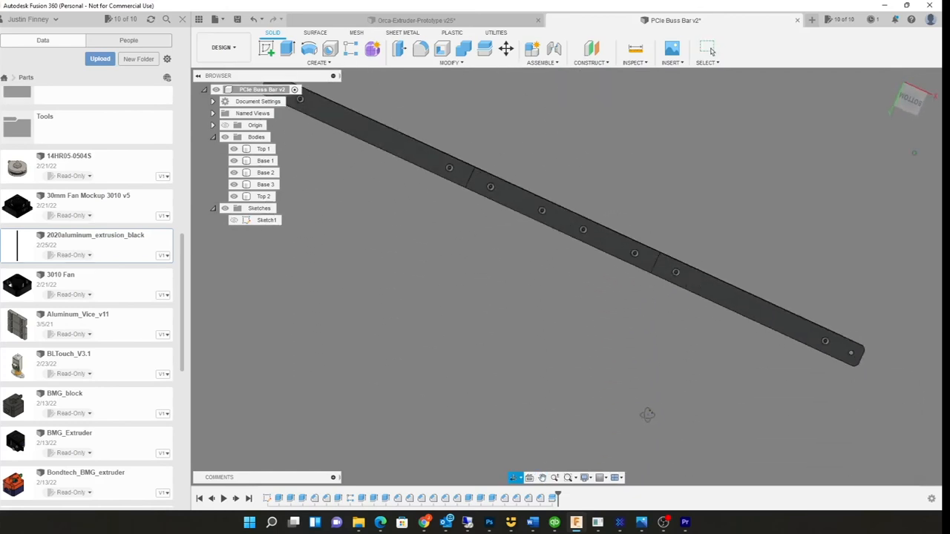
click(412, 18)
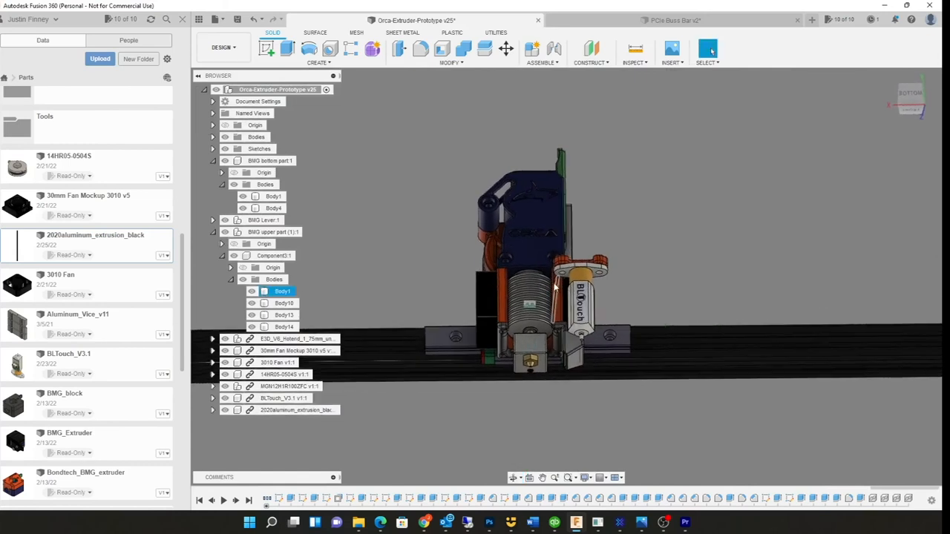
click(670, 21)
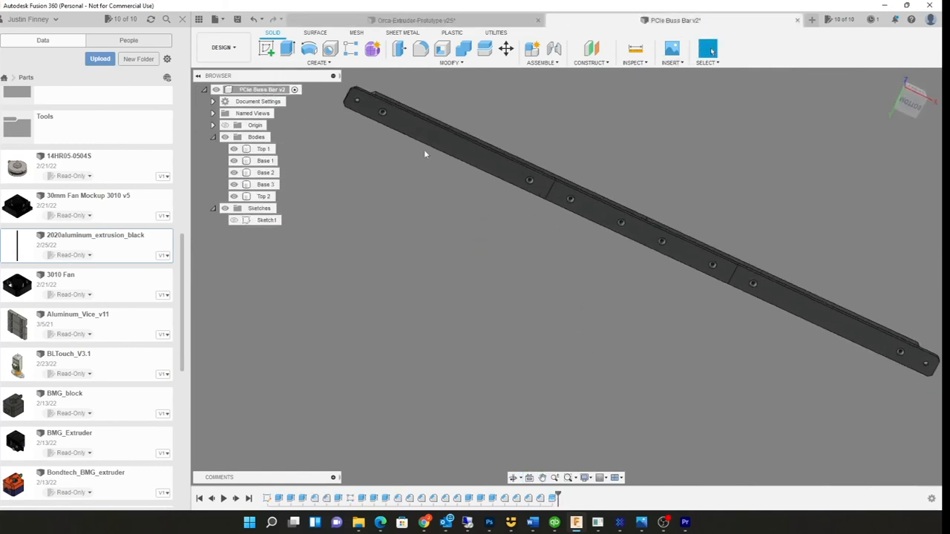
Snap to a standard ViewCube orientation and orbit to see the bar's front face.
click(264, 172)
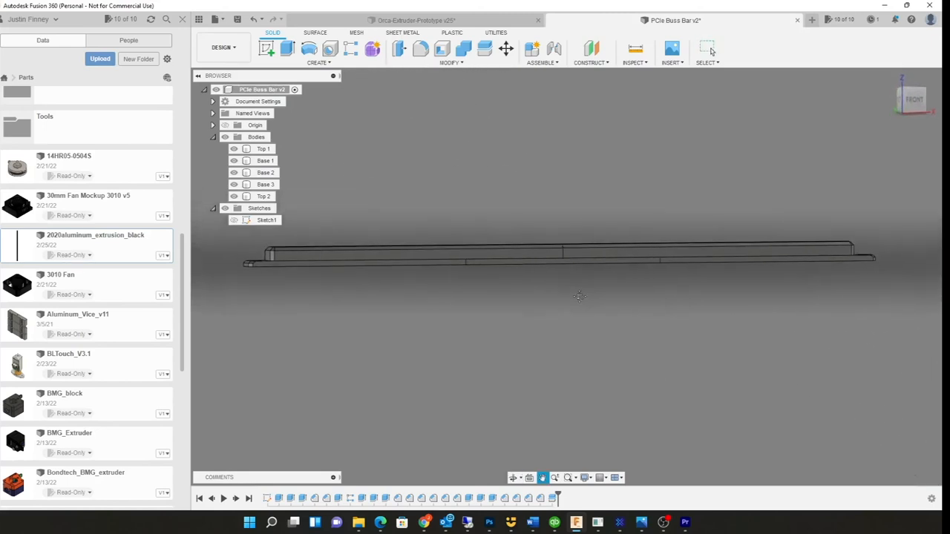
click(264, 148)
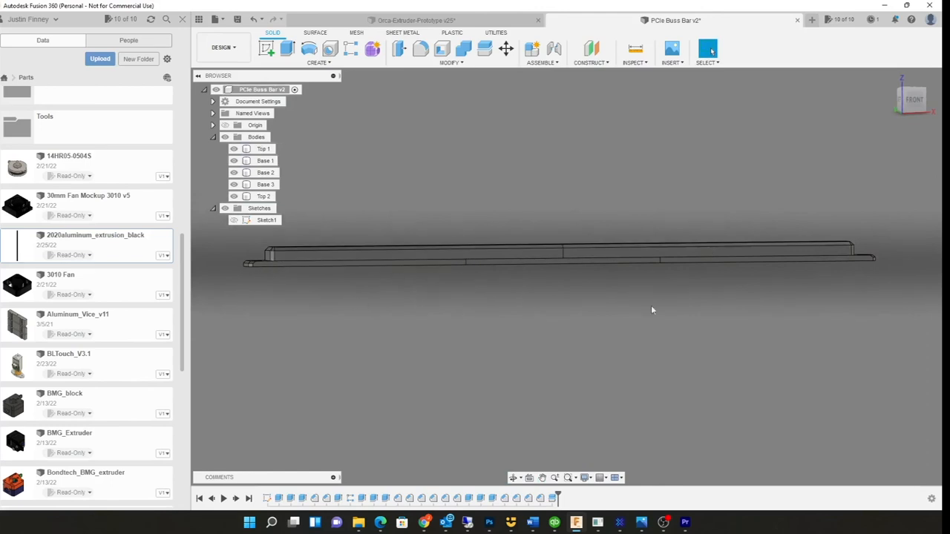
drag(653, 311, 643, 317)
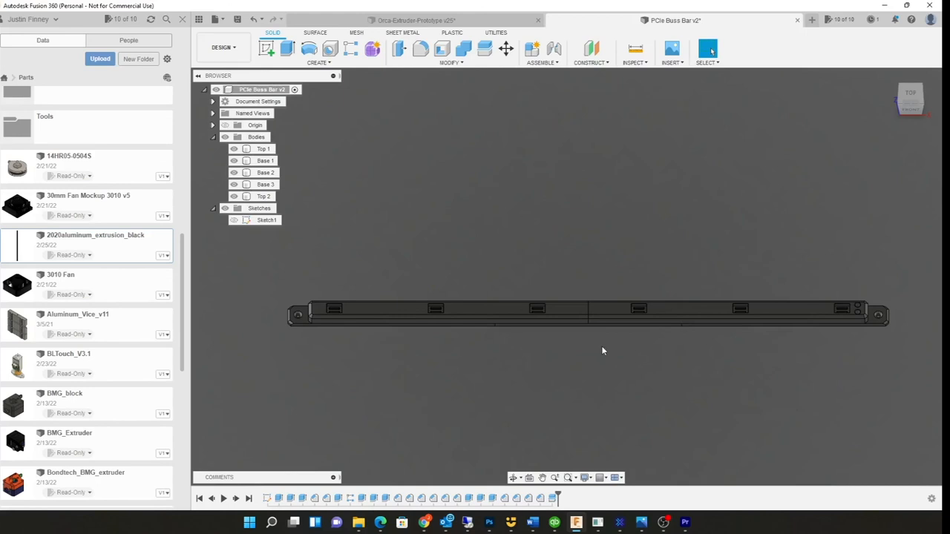
mouse_move(586, 394)
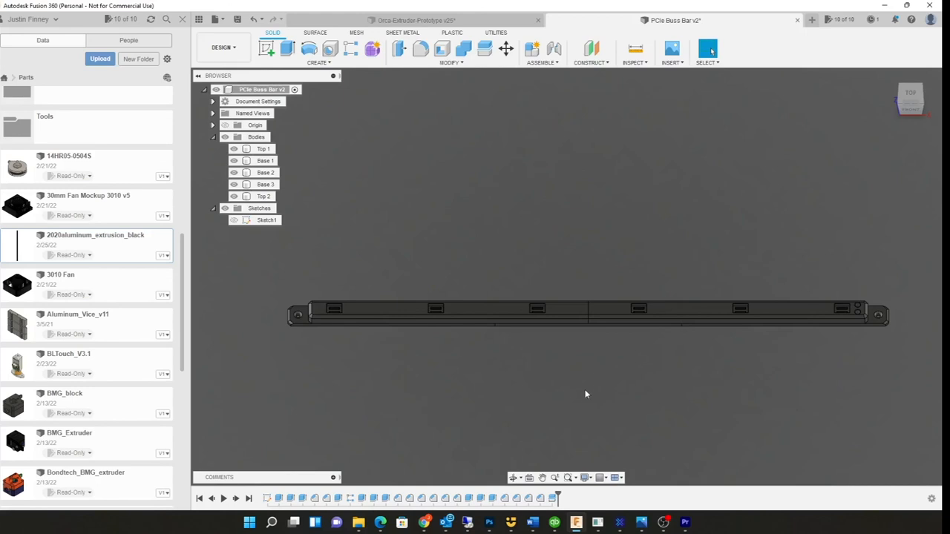